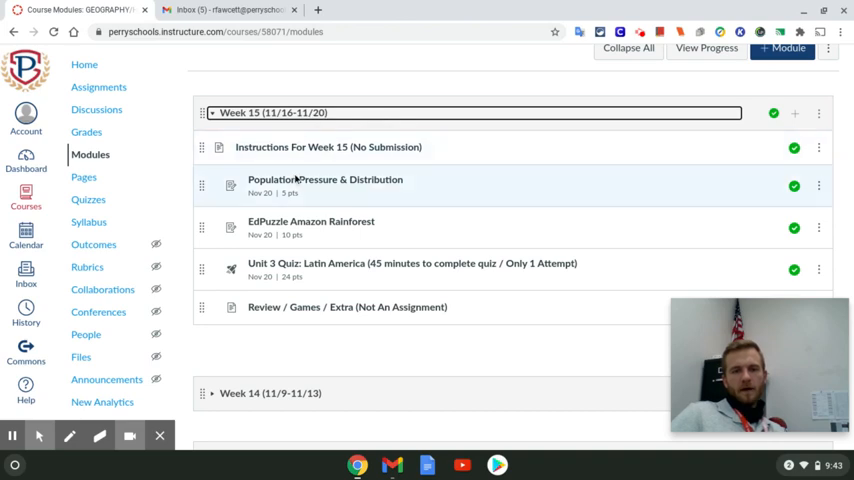
- Open the 'Population Pressure & Distribution' assignment from the Week 15 module
left_click(325, 179)
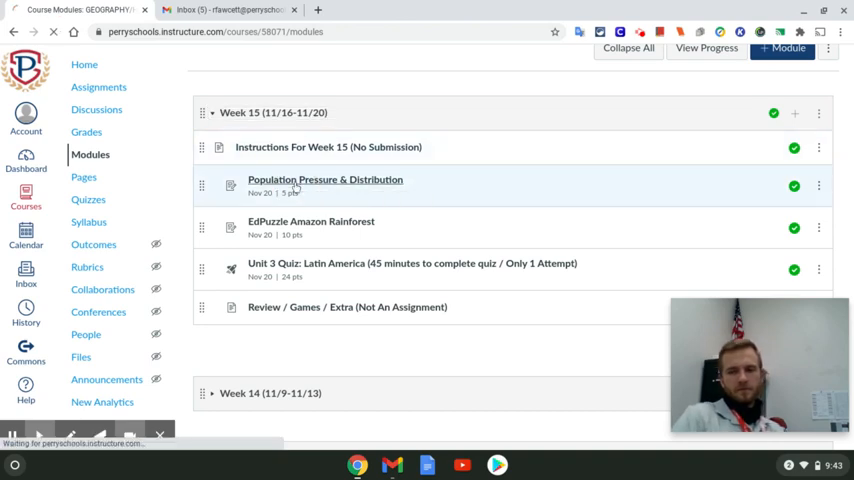
left_click(325, 179)
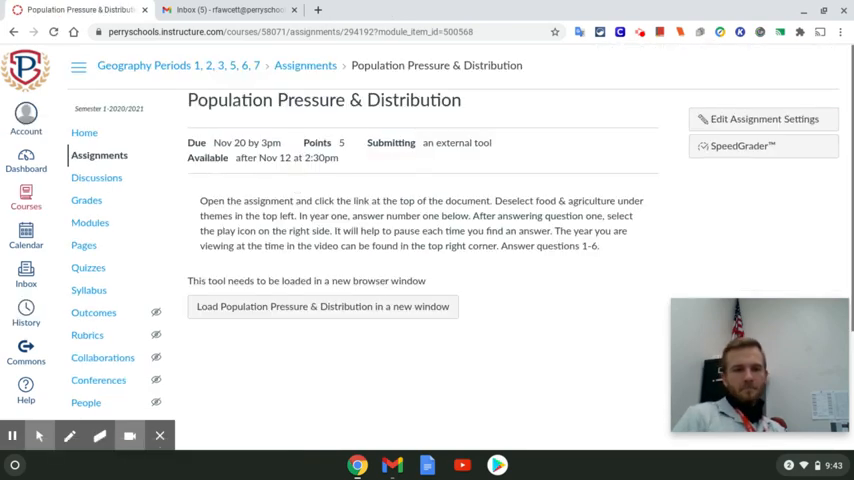
mouse_move(305, 258)
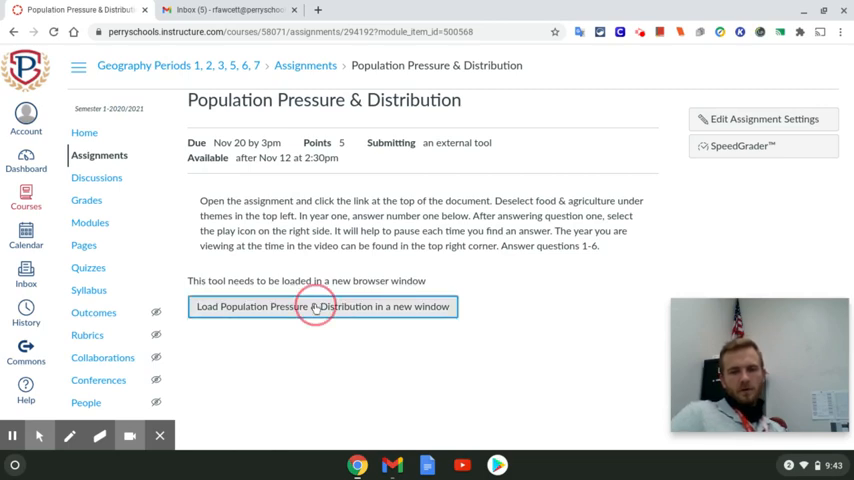
- Load the World Population History map in a new window, close its intro, and show the Google Drive question document
left_click(323, 306)
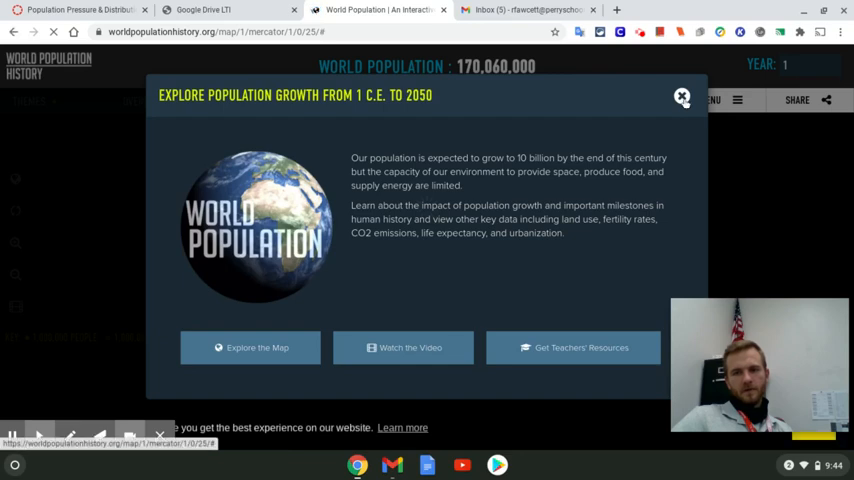
left_click(682, 96)
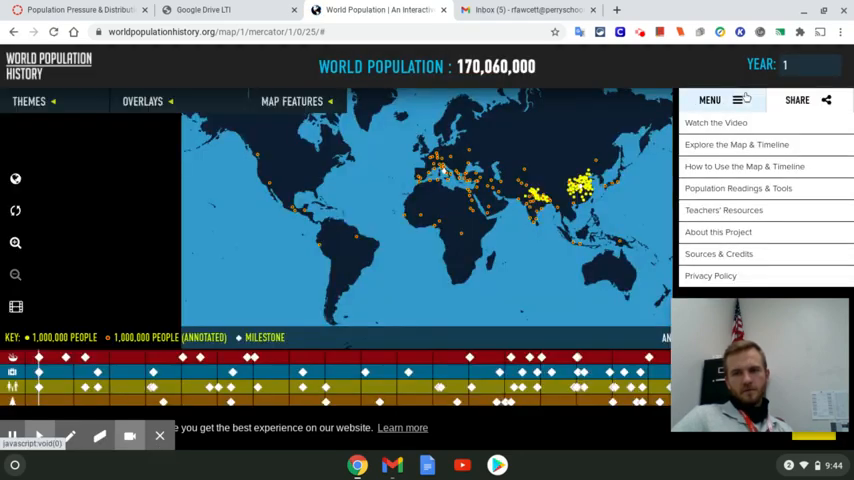
left_click(30, 101)
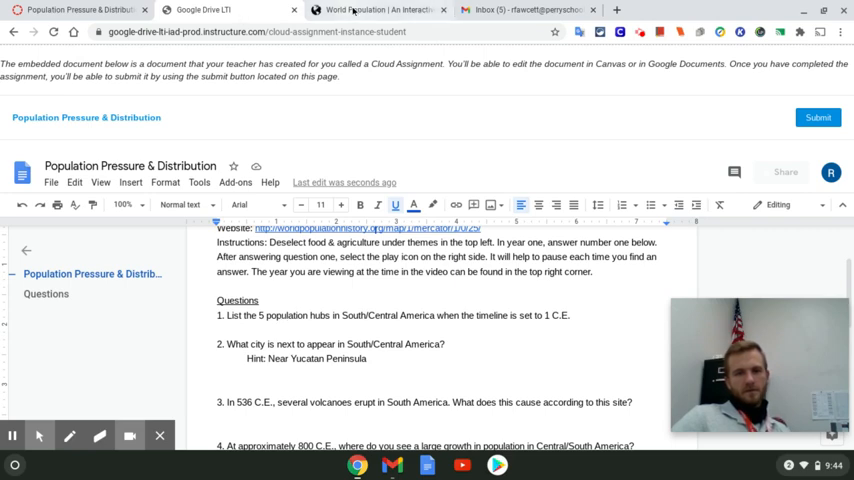
left_click(378, 9)
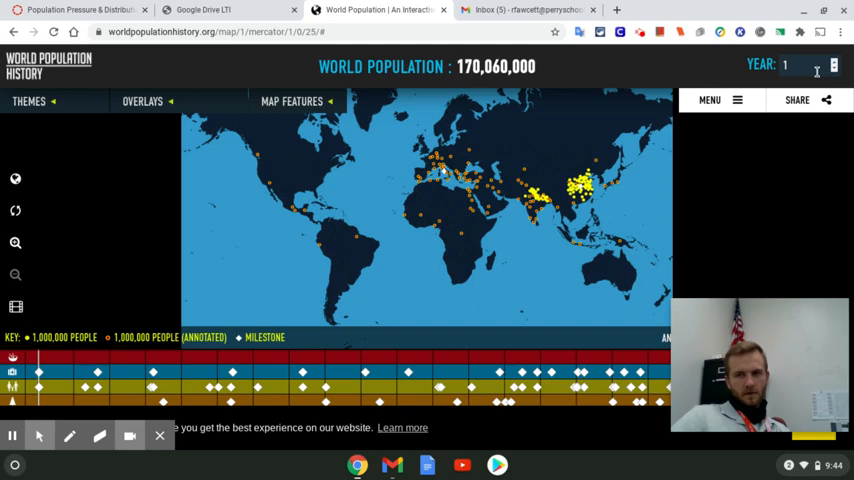
mouse_move(330, 249)
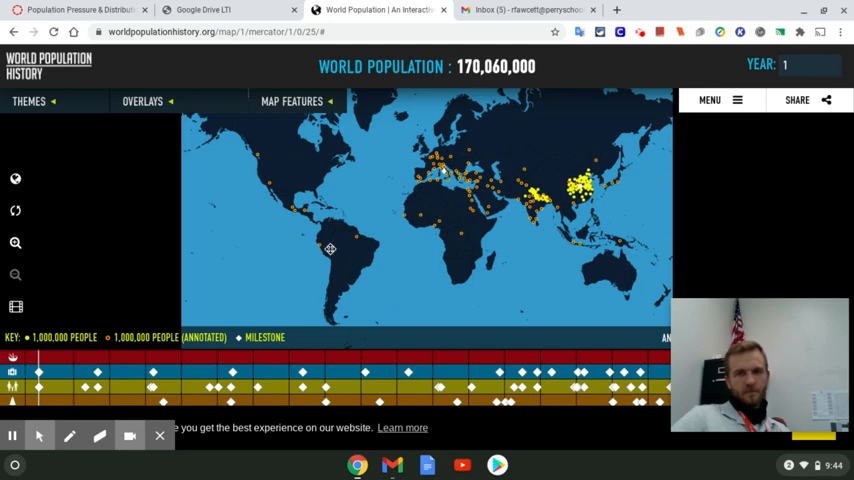
mouse_move(320, 248)
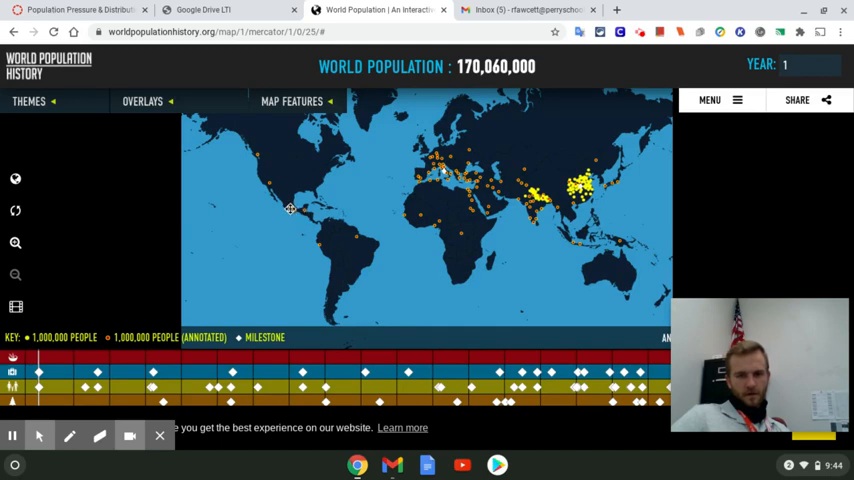
mouse_move(313, 222)
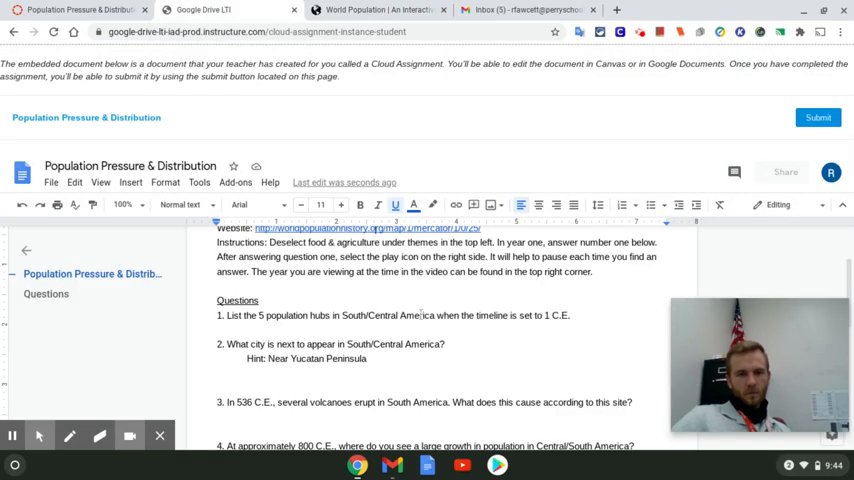
- Scroll the assignment document through questions 4–6 and back up
scroll("down", 3)
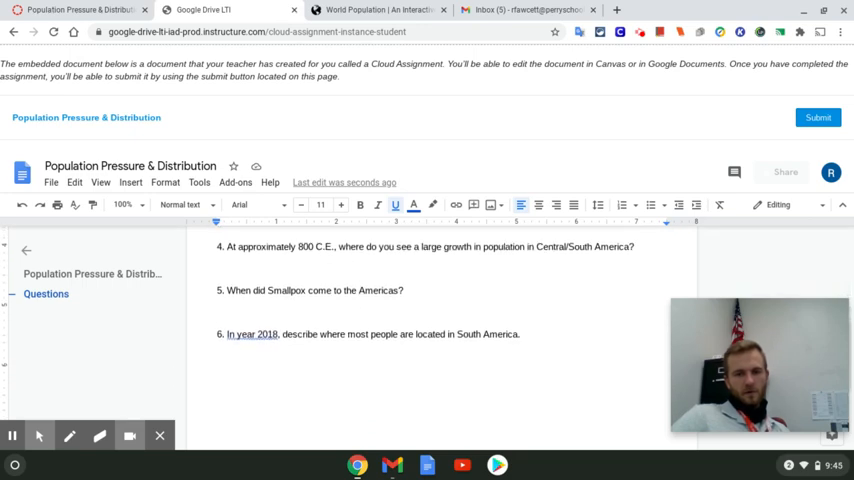
scroll("up", 3)
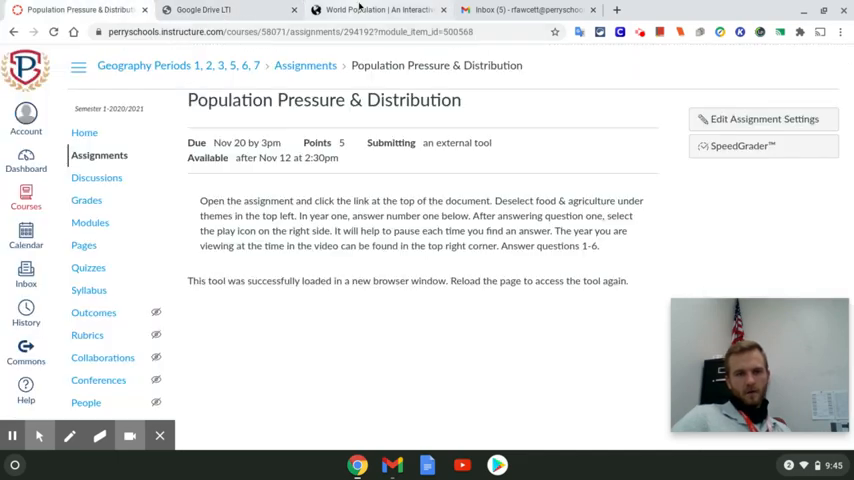
- Bring the Google Drive LTI assignment document back in front to review the questions
left_click(375, 9)
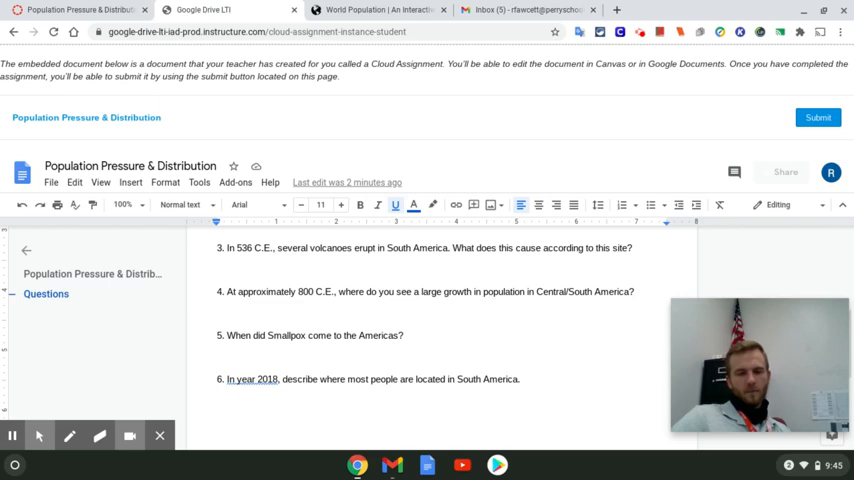
mouse_move(13, 435)
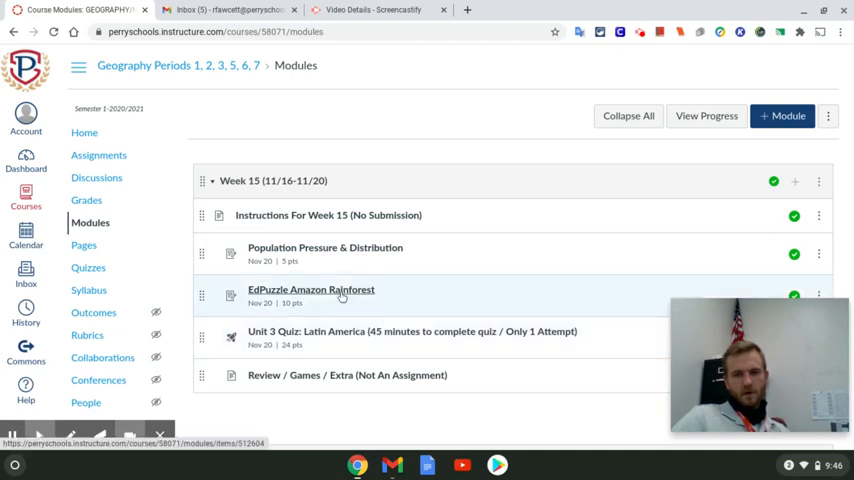
mouse_move(311, 290)
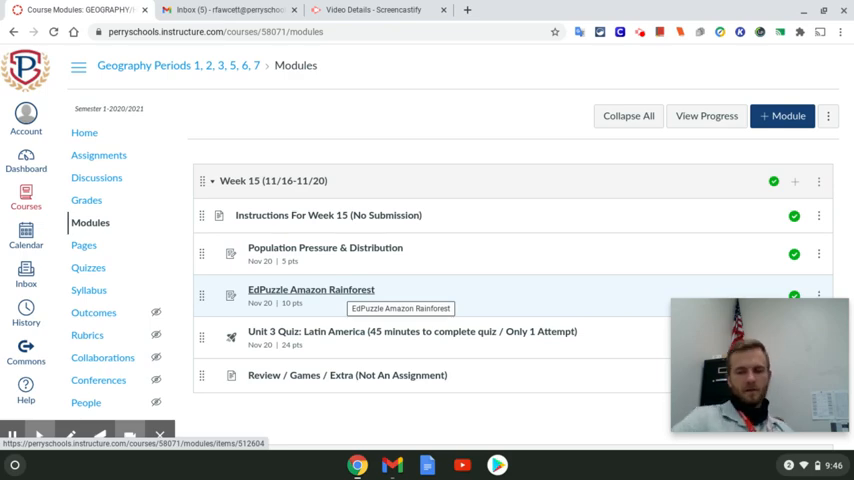
- Open the 'EdPuzzle Amazon Rainforest' assignment from the Week 15 module
left_click(311, 289)
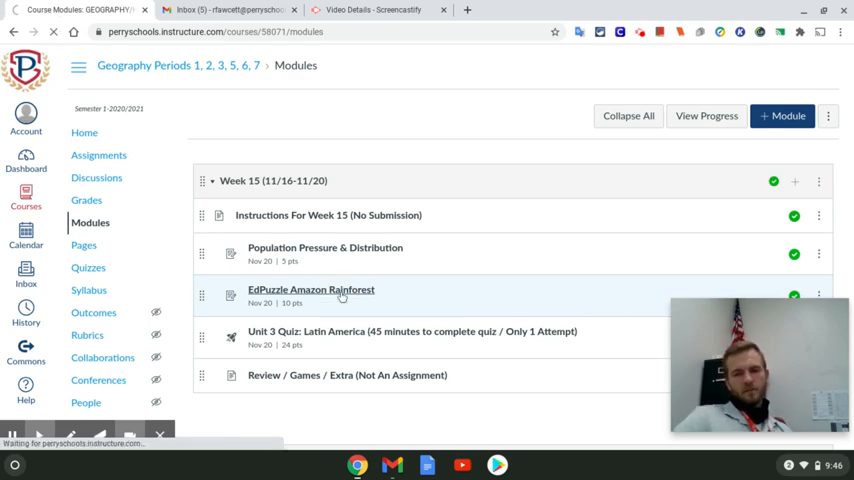
left_click(311, 290)
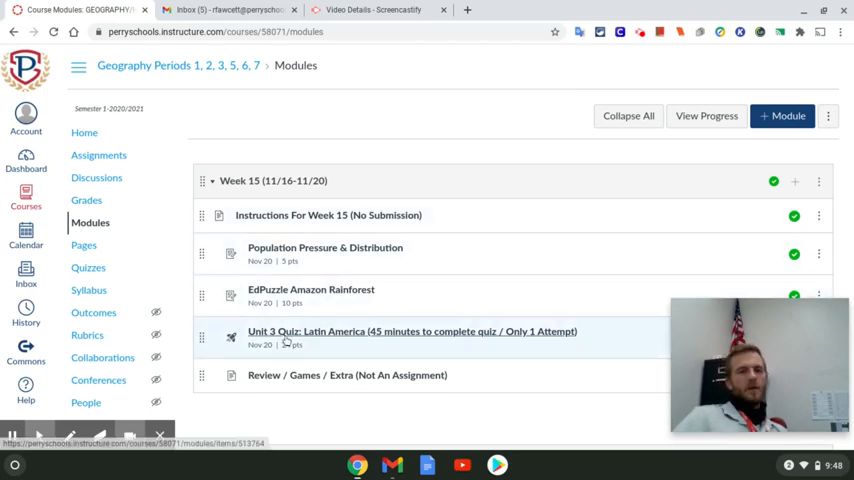
mouse_move(288, 338)
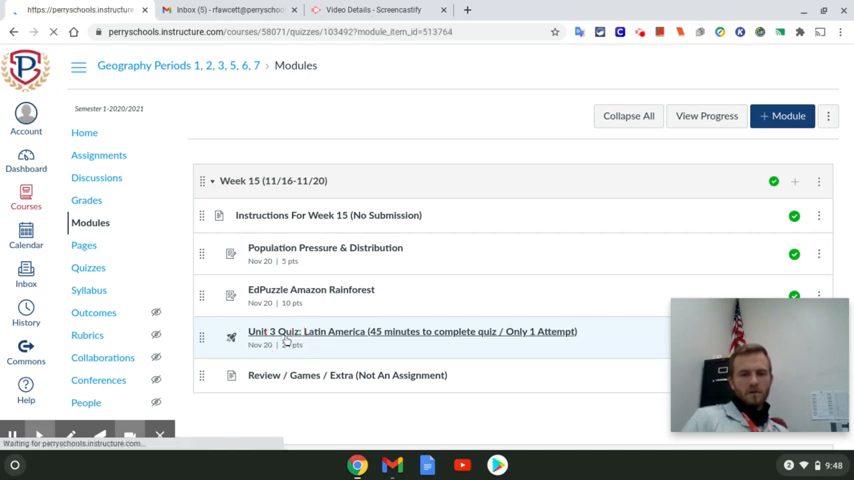
- Open the 'Unit 3 Quiz: Latin America' from the Week 15 module
left_click(411, 331)
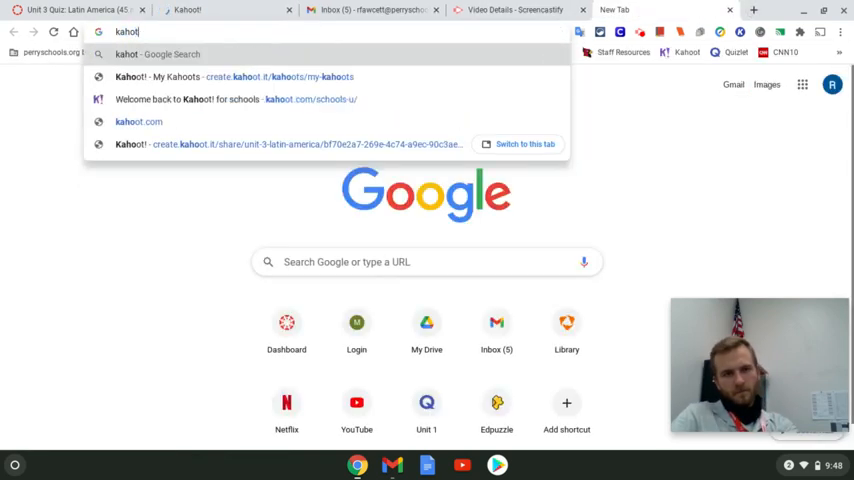
- Go to kahoot.it, switch to the Unit 3: Latin America kahoot and host it as a guest
type("kahoo.it")
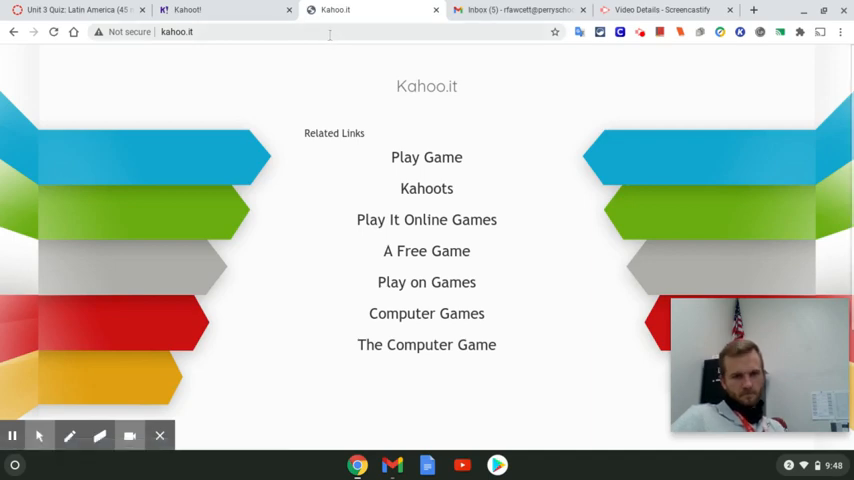
left_click(176, 31)
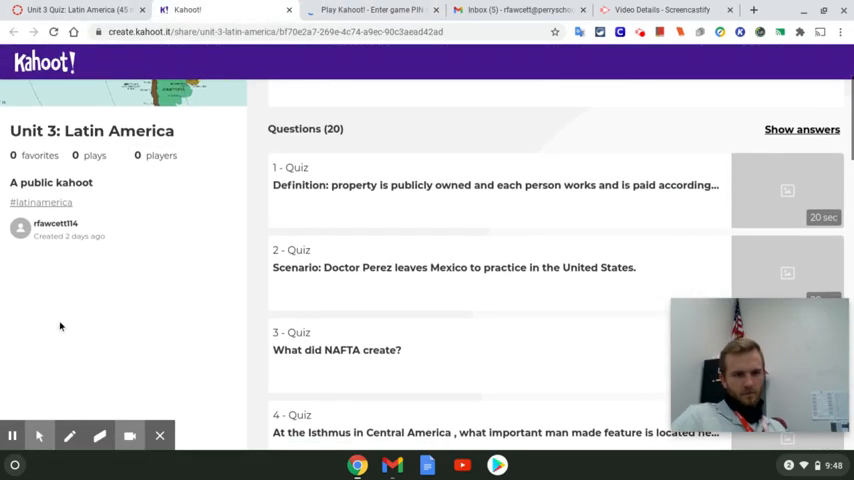
scroll("down", 3)
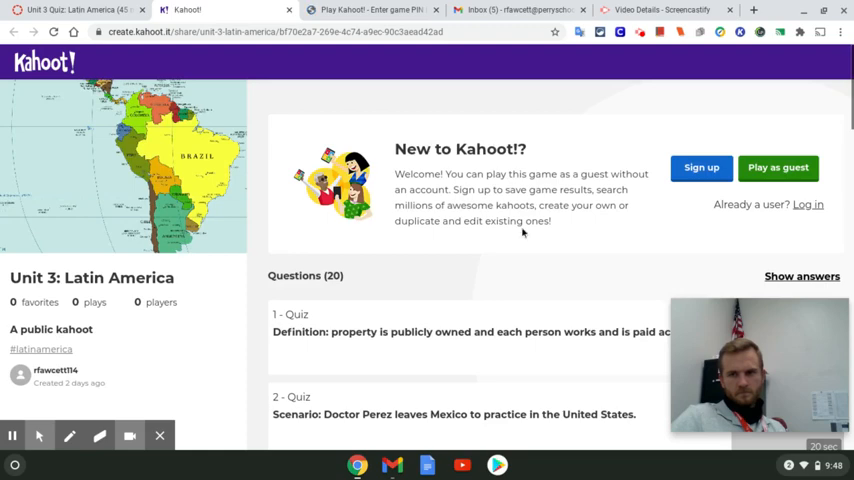
left_click(778, 167)
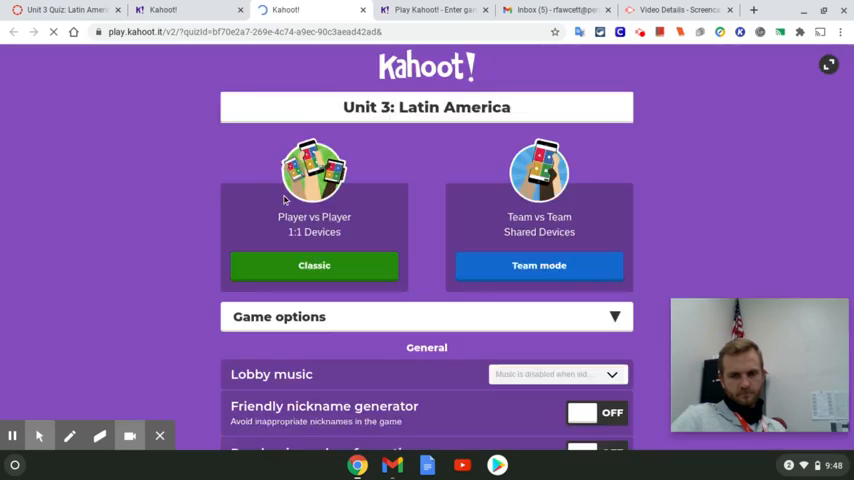
- Turn on Randomize order of questions and launch the game in Classic mode
scroll("down", 3)
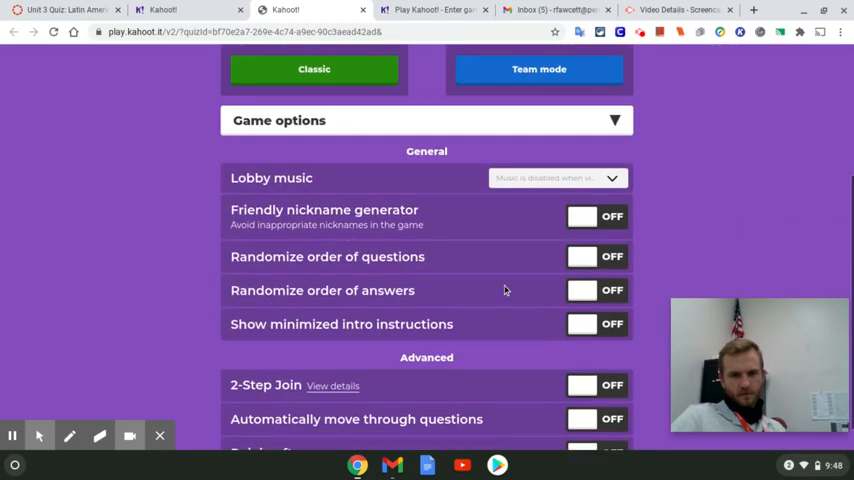
left_click(596, 256)
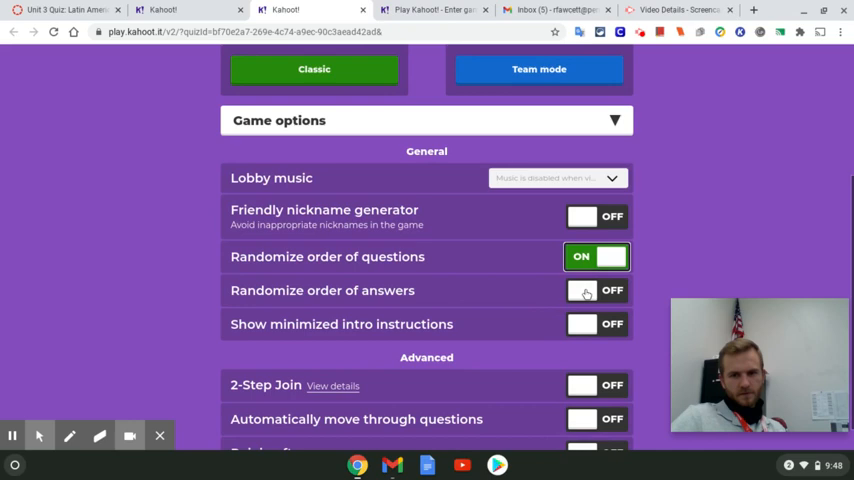
left_click(597, 290)
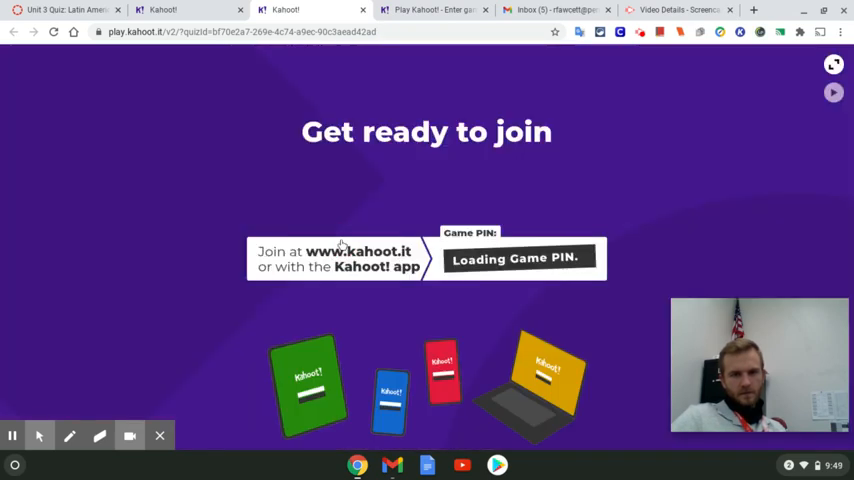
mouse_move(528, 201)
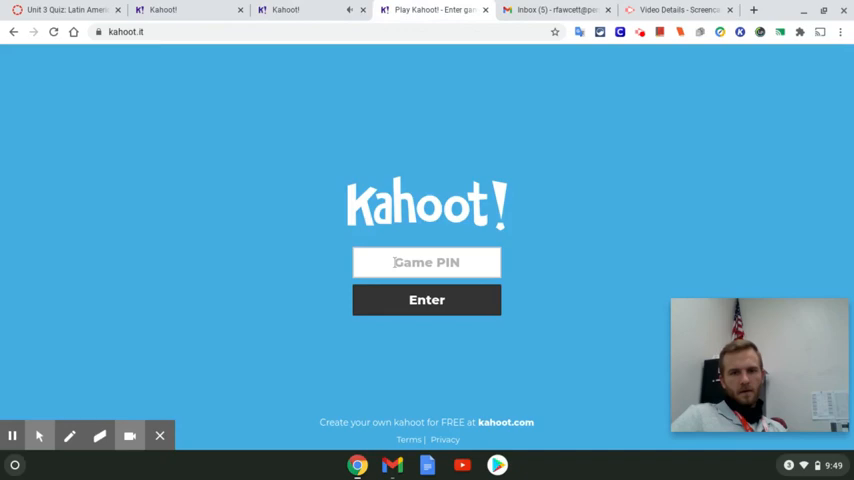
- Join the game with PIN 8563568 and nickname 'Fawcett'
type("8563568")
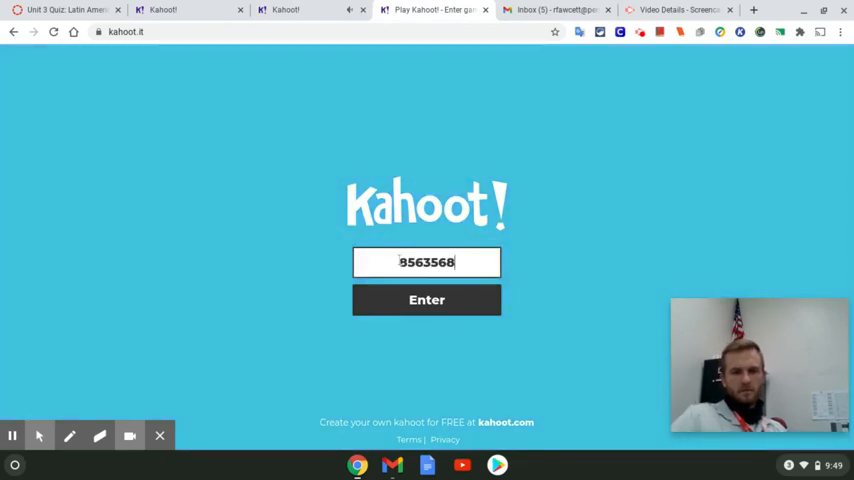
left_click(426, 300)
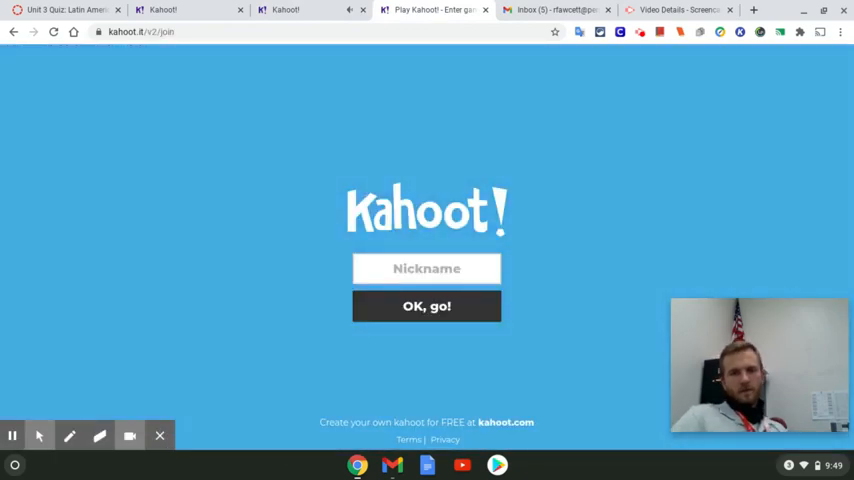
left_click(427, 268)
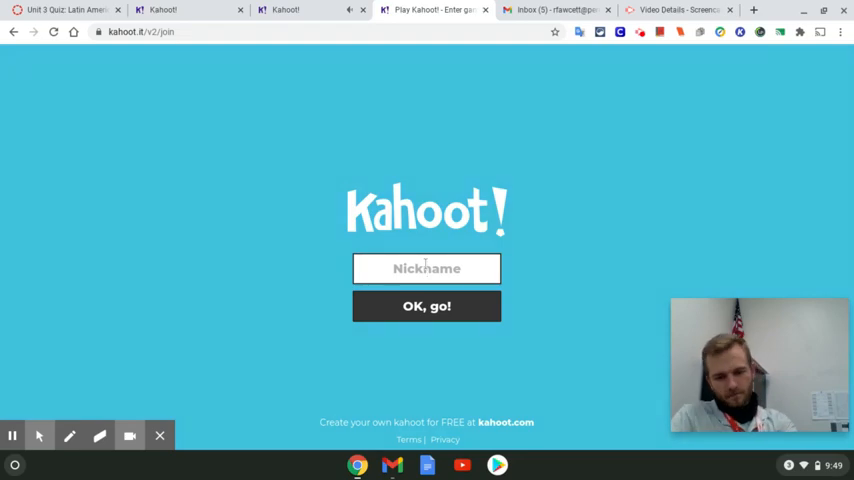
left_click(426, 306)
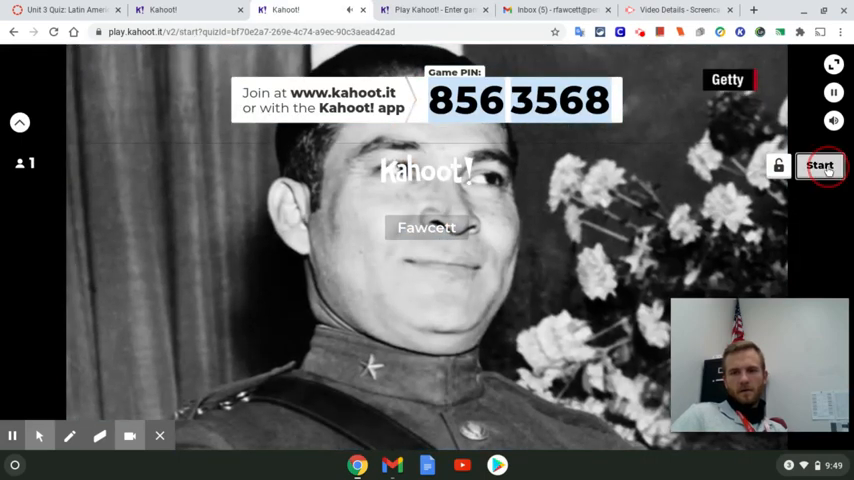
- Start the Kahoot game, then leave it and close its tabs to return to the Unit 3 Quiz page
left_click(819, 165)
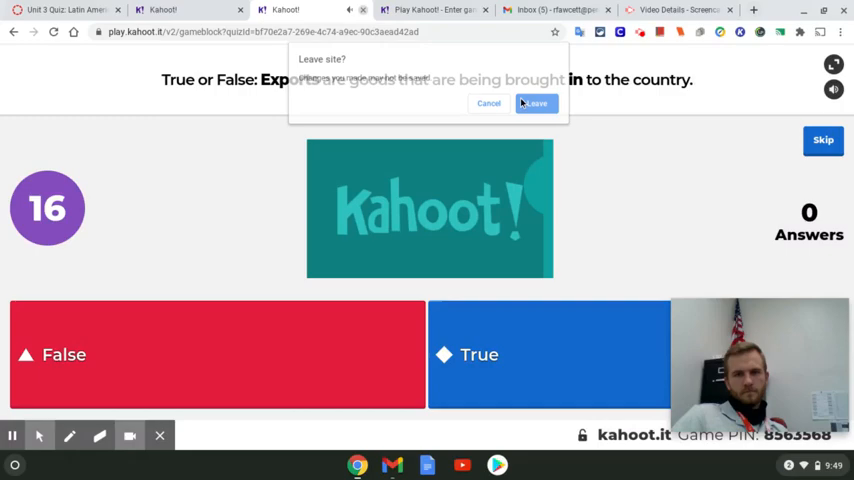
left_click(536, 103)
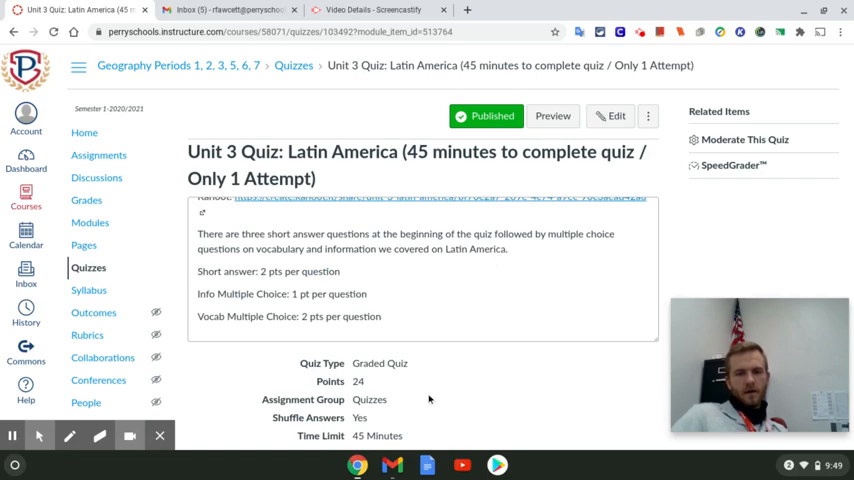
scroll("down", 3)
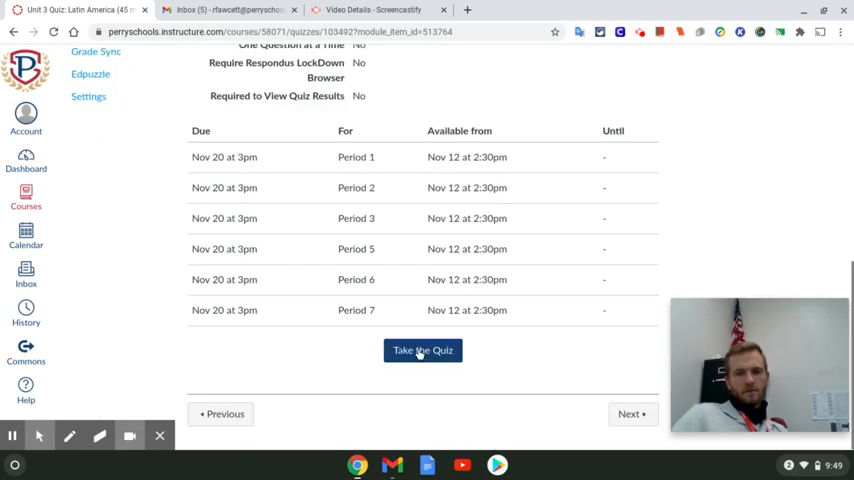
mouse_move(444, 380)
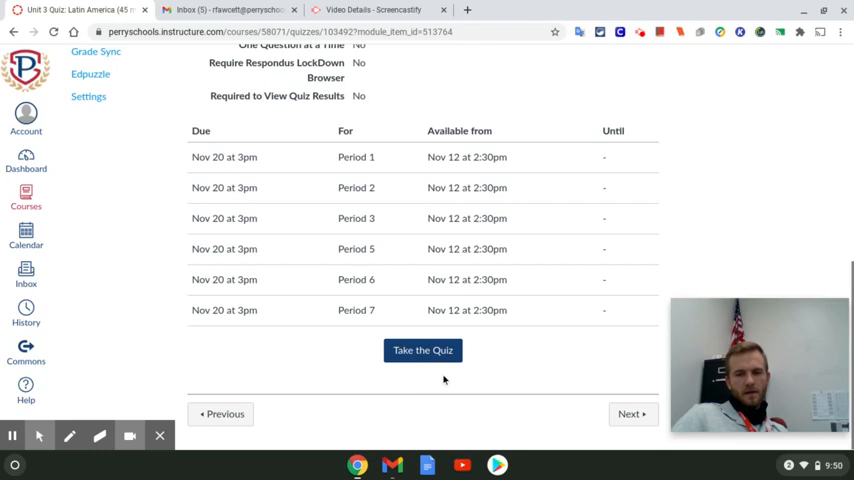
mouse_move(416, 228)
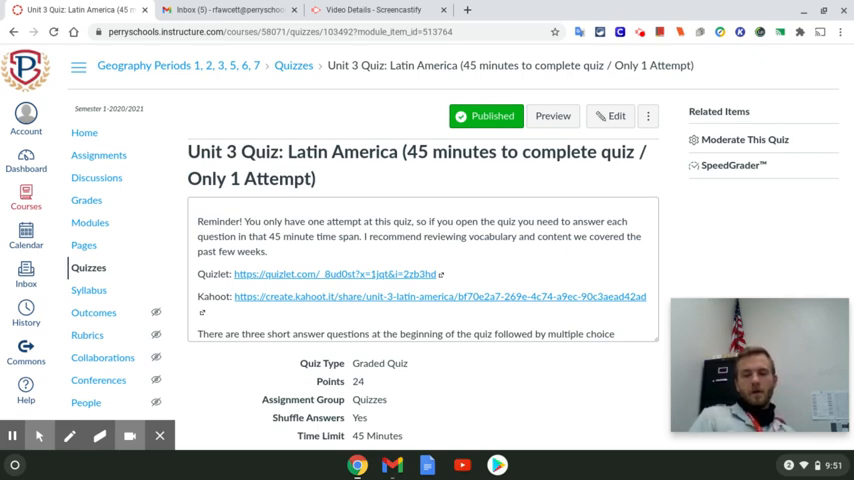
mouse_move(428, 428)
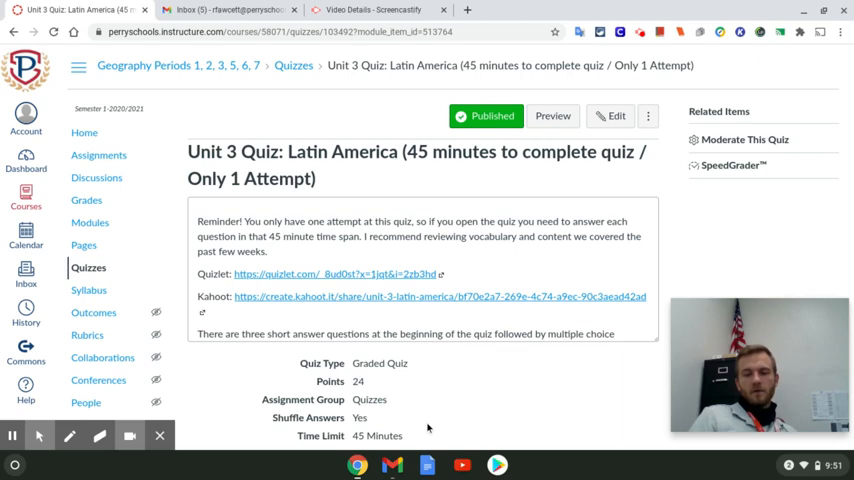